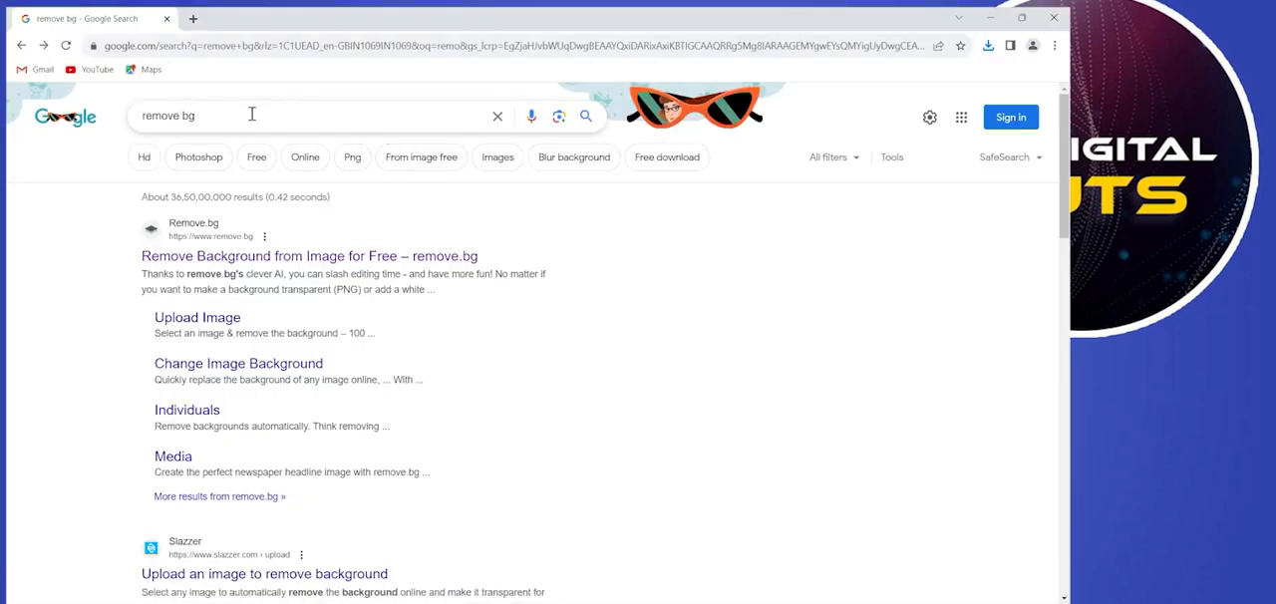
Step: Search Google for 'remove bg' and open the remove.bg result
{"action": "left_click", "coordinate": [252, 116]}
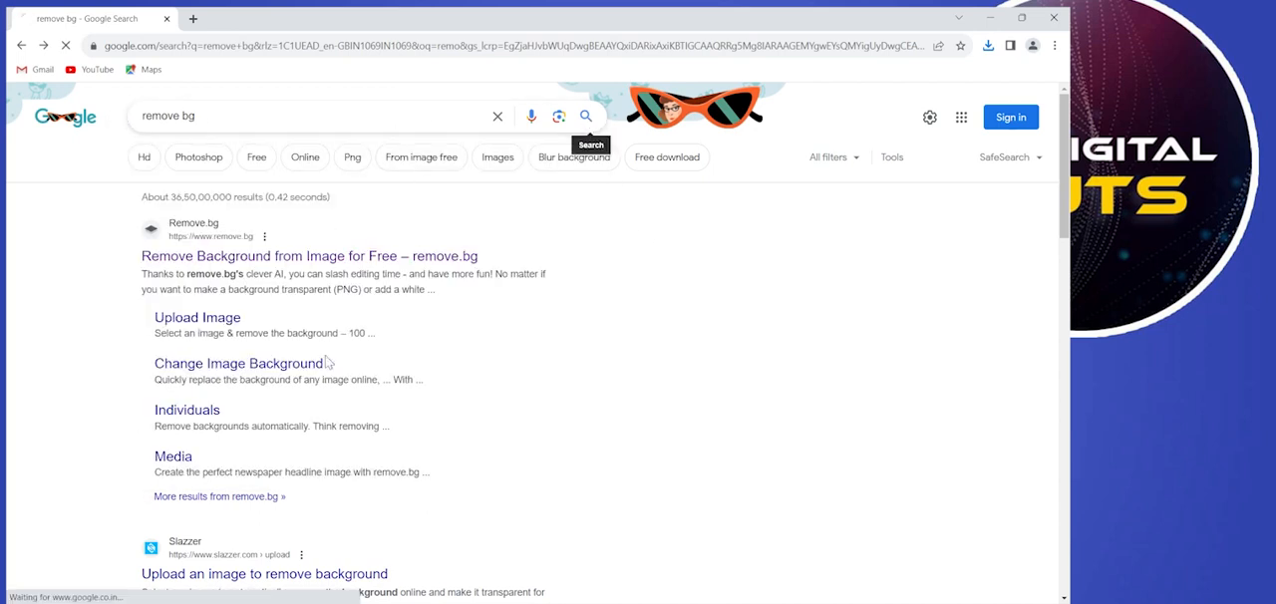
{"action": "left_click", "coordinate": [309, 256]}
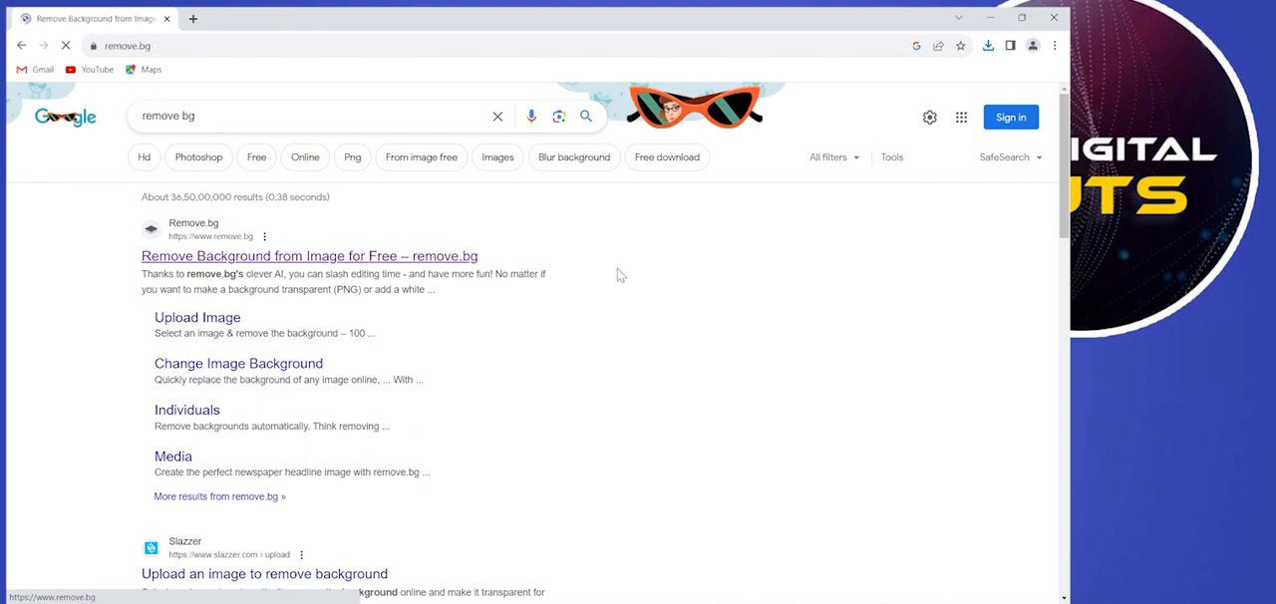
Step: Upload the photo of the standing man to remove.bg and download the background-free cutout
{"action": "left_click", "coordinate": [309, 255]}
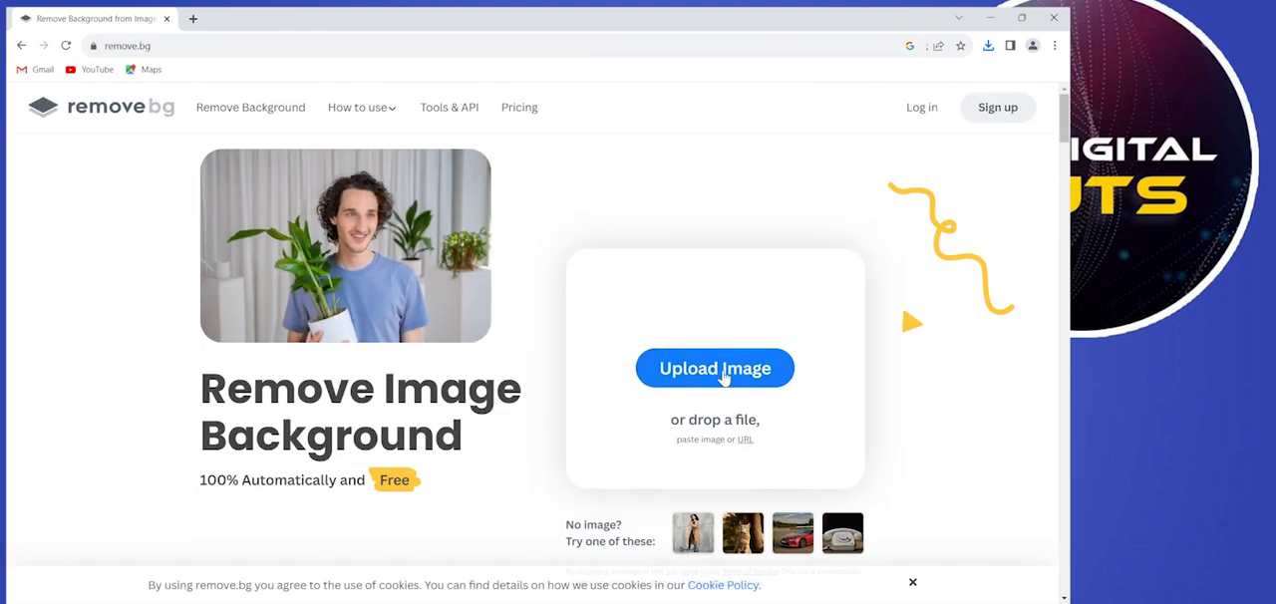
{"action": "left_click", "coordinate": [714, 366]}
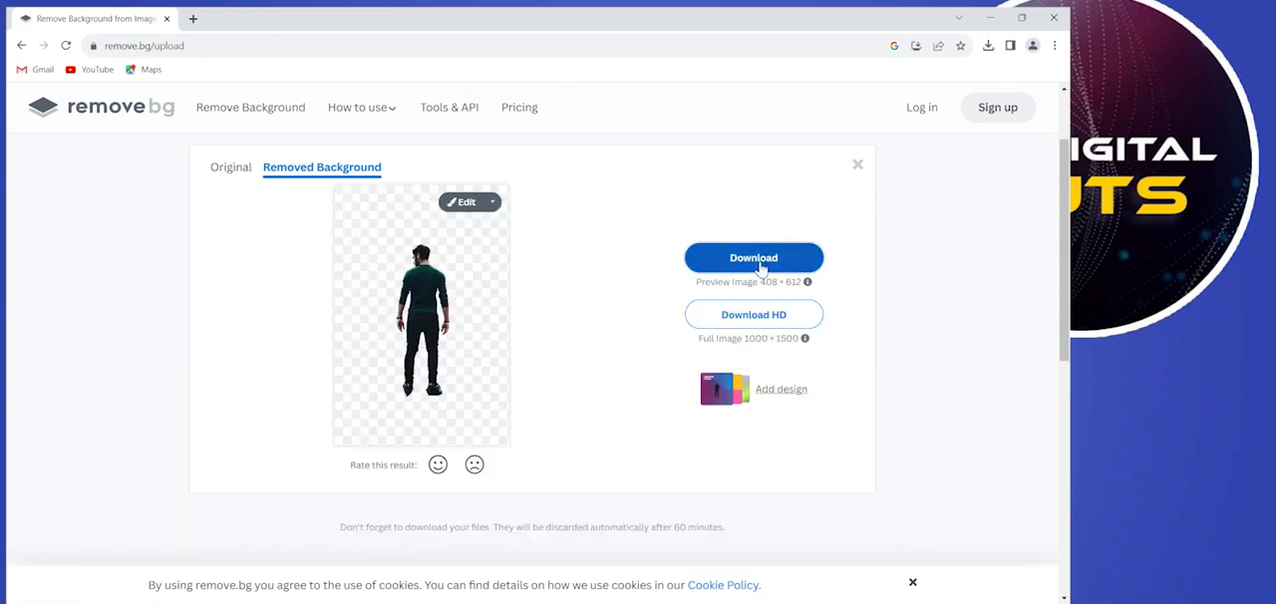
{"action": "left_click", "coordinate": [754, 257]}
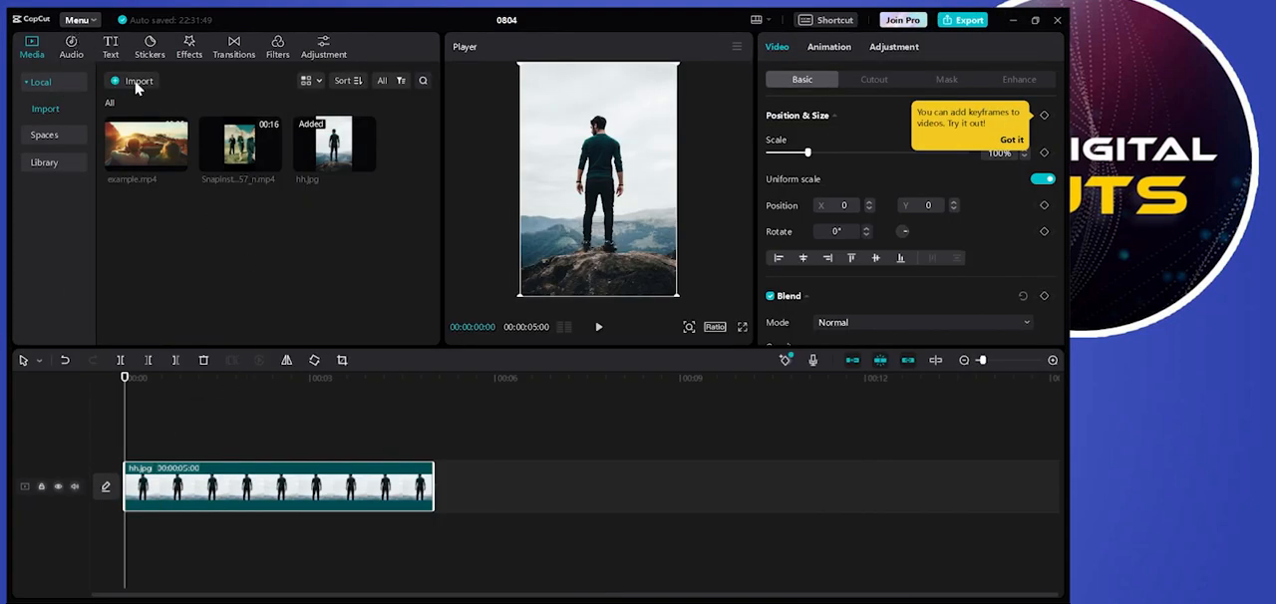
Step: Import the removebg PNG cutout and place it on a track above the fh.jpg photo clip
{"action": "left_click", "coordinate": [139, 80]}
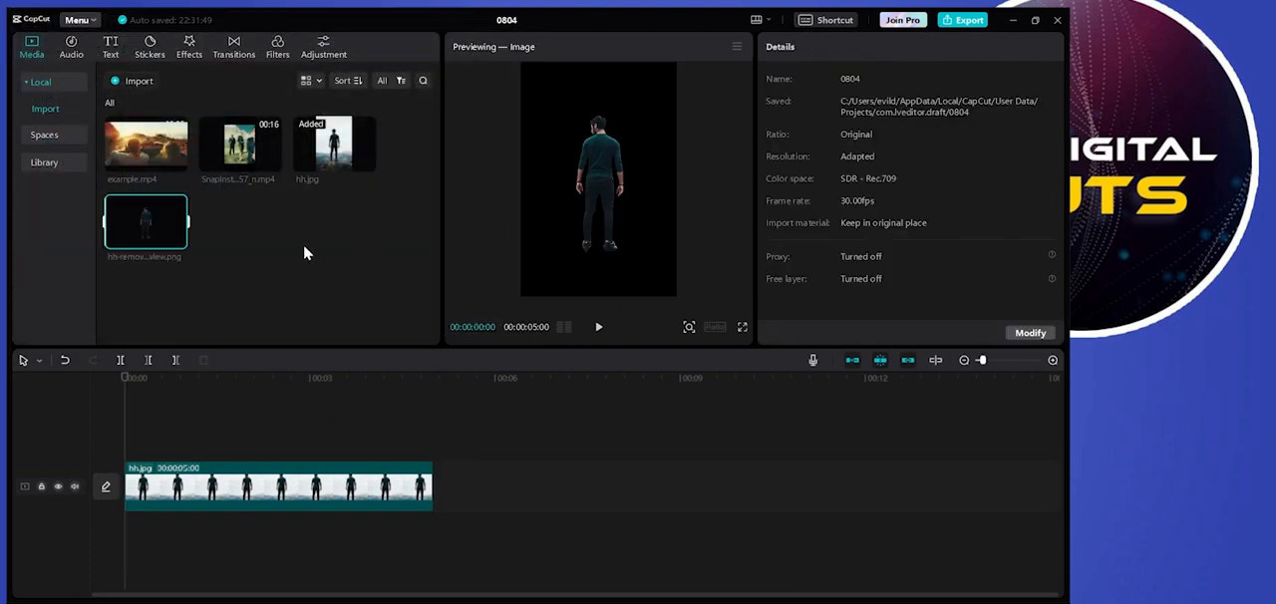
{"action": "left_click_drag", "start_coordinate": [146, 221], "coordinate": [335, 437]}
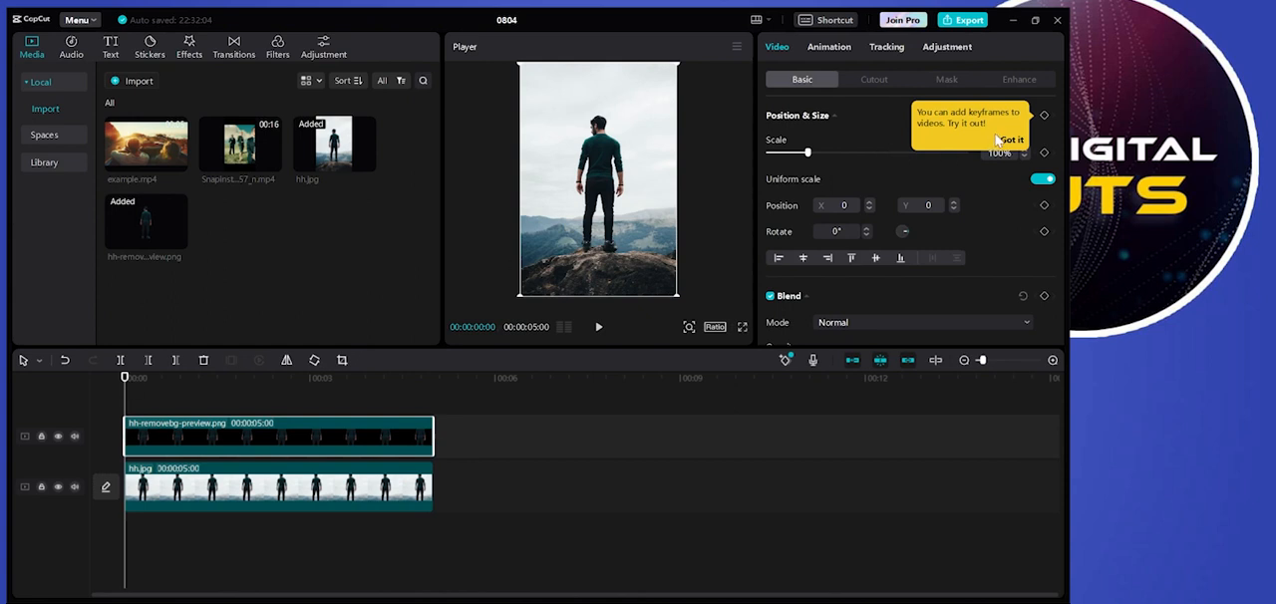
{"action": "left_click", "coordinate": [1010, 140]}
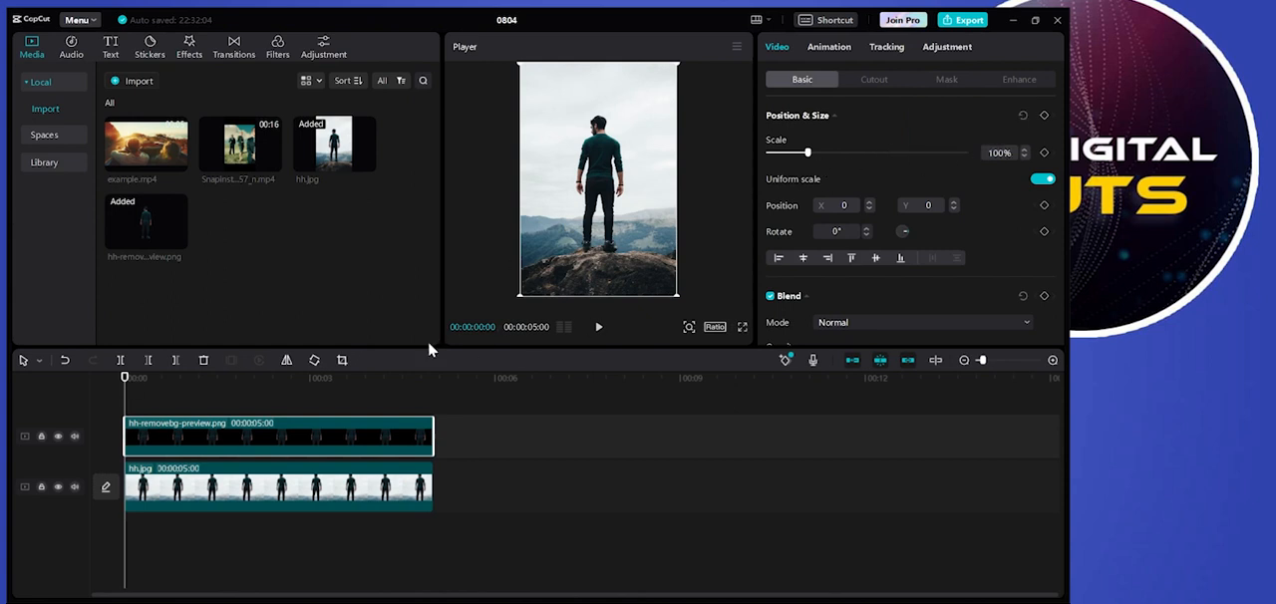
{"action": "left_click", "coordinate": [598, 327]}
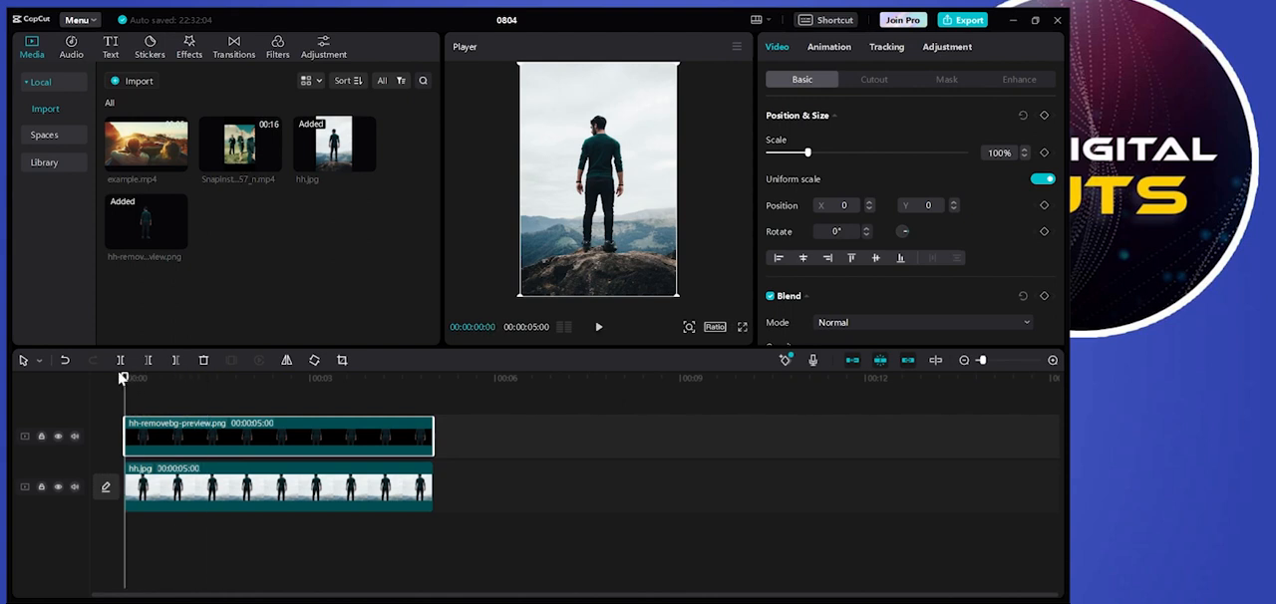
{"action": "mouse_move", "coordinate": [459, 403]}
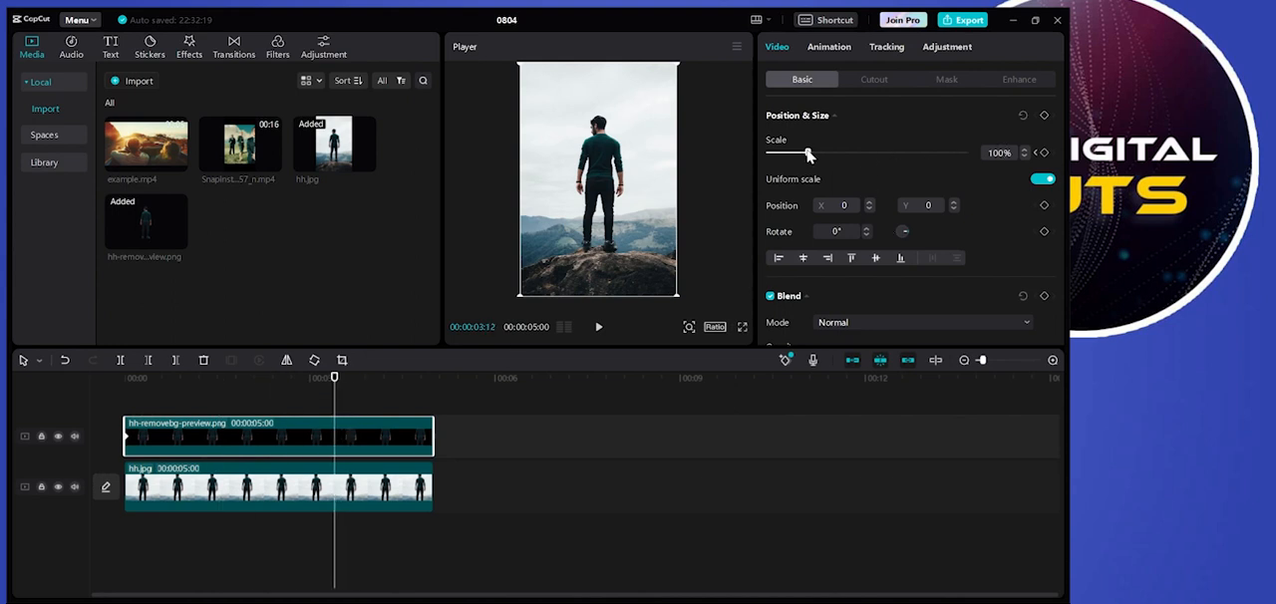
Step: Keyframe the cutout's Scale from 100% up to a larger size and back partway through the clip
{"action": "left_click_drag", "start_coordinate": [810, 153], "coordinate": [817, 153]}
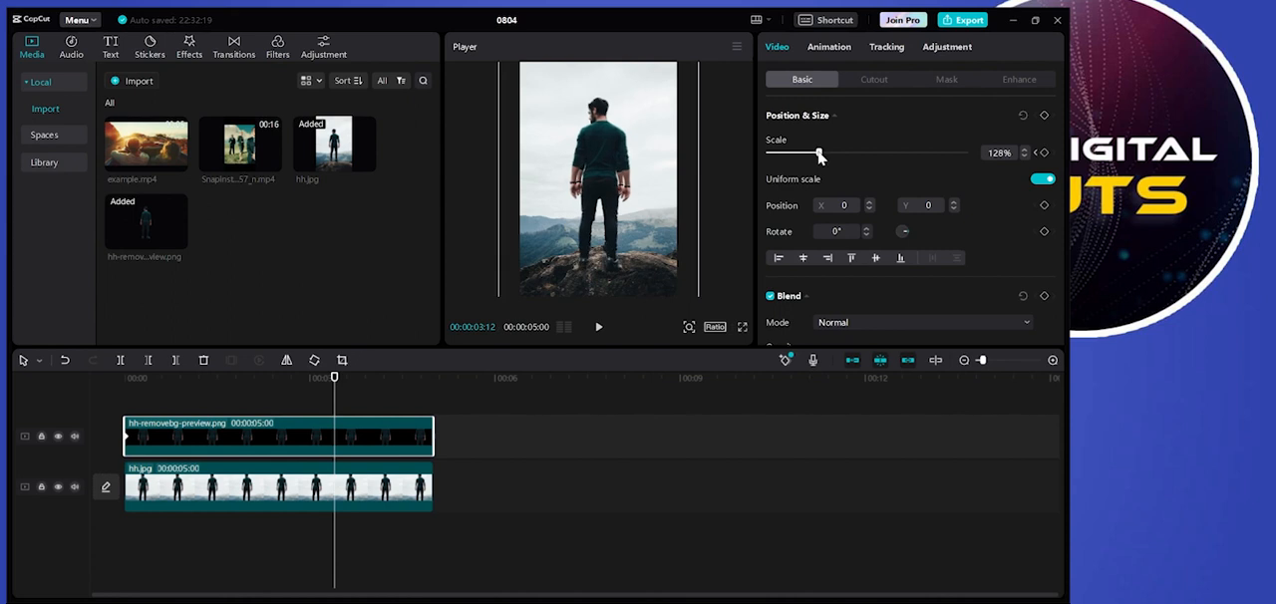
{"action": "left_click_drag", "start_coordinate": [817, 152], "coordinate": [827, 152]}
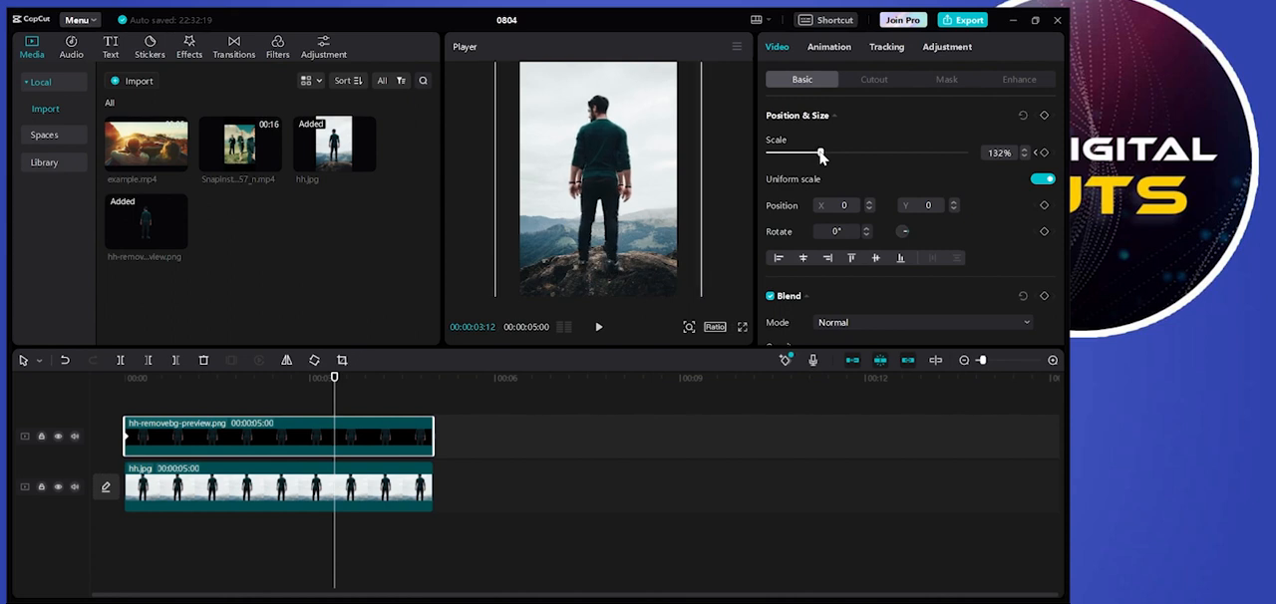
{"action": "left_click_drag", "start_coordinate": [821, 153], "coordinate": [808, 153]}
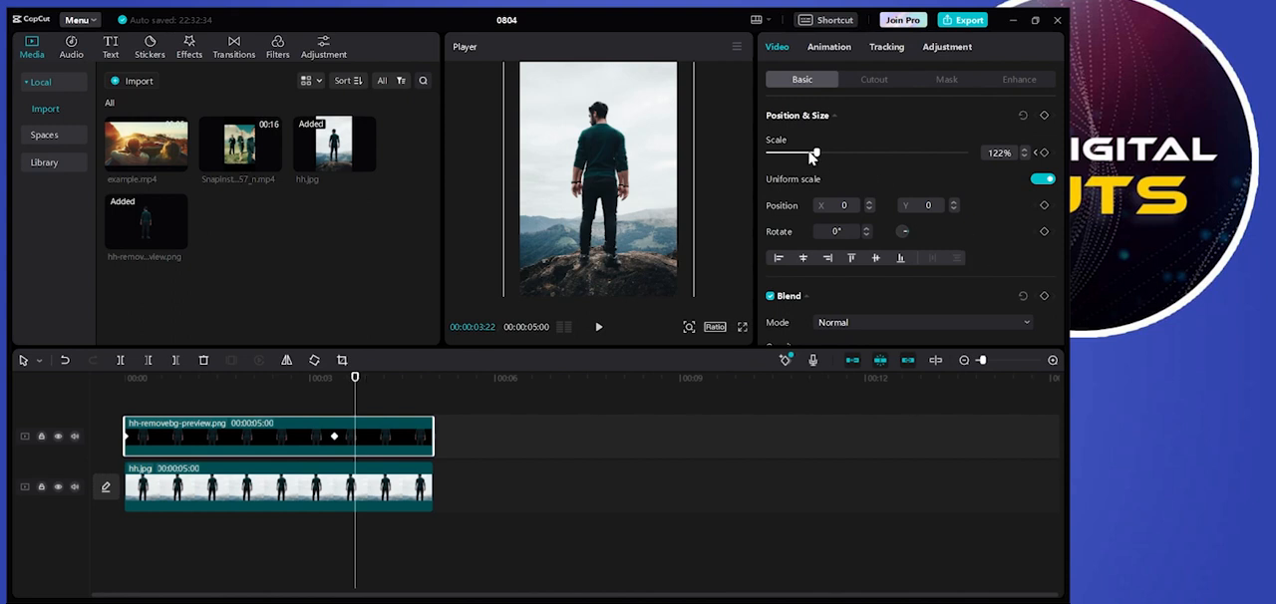
{"action": "left_click_drag", "start_coordinate": [817, 156], "coordinate": [809, 155]}
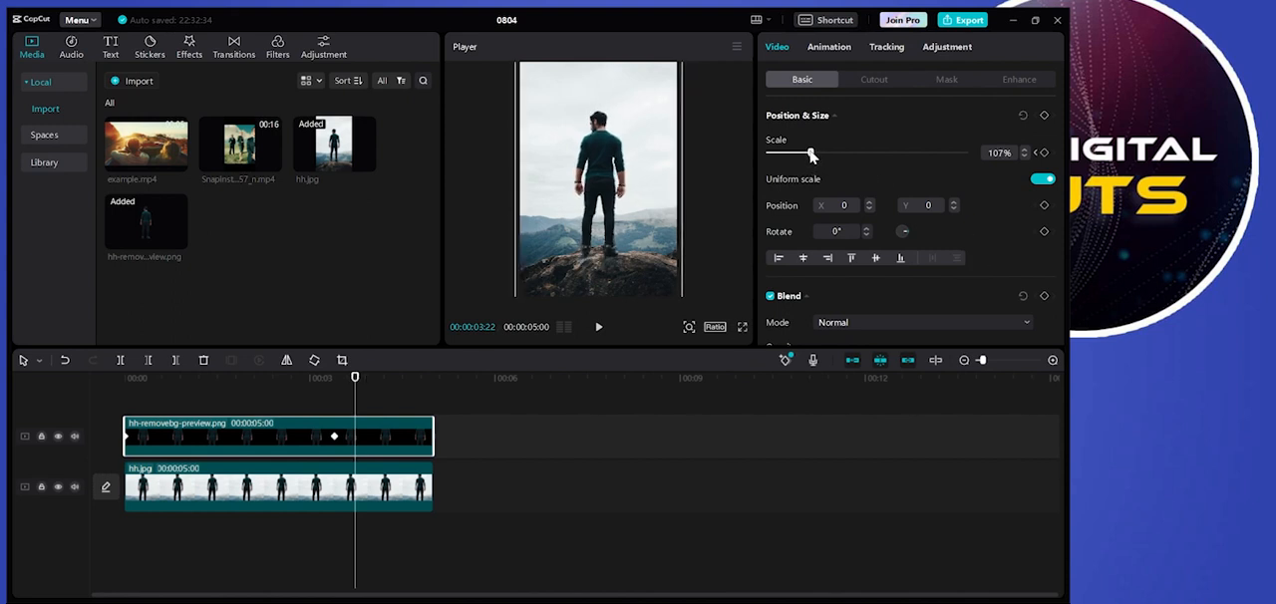
{"action": "left_click_drag", "start_coordinate": [811, 152], "coordinate": [794, 151]}
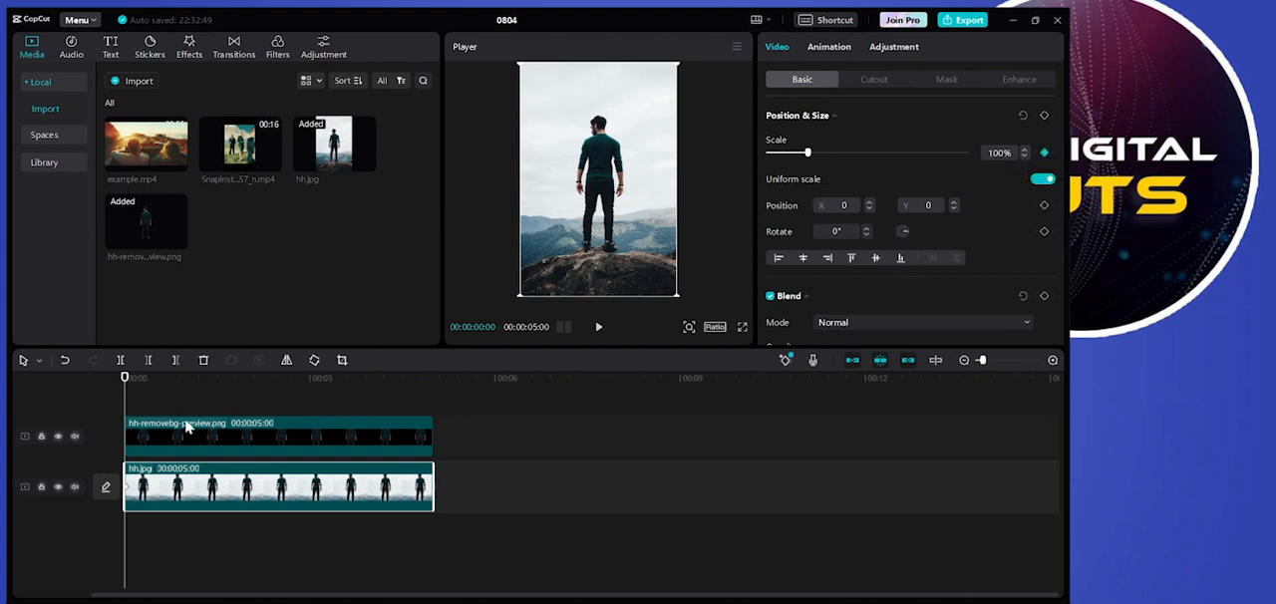
{"action": "mouse_move", "coordinate": [283, 392]}
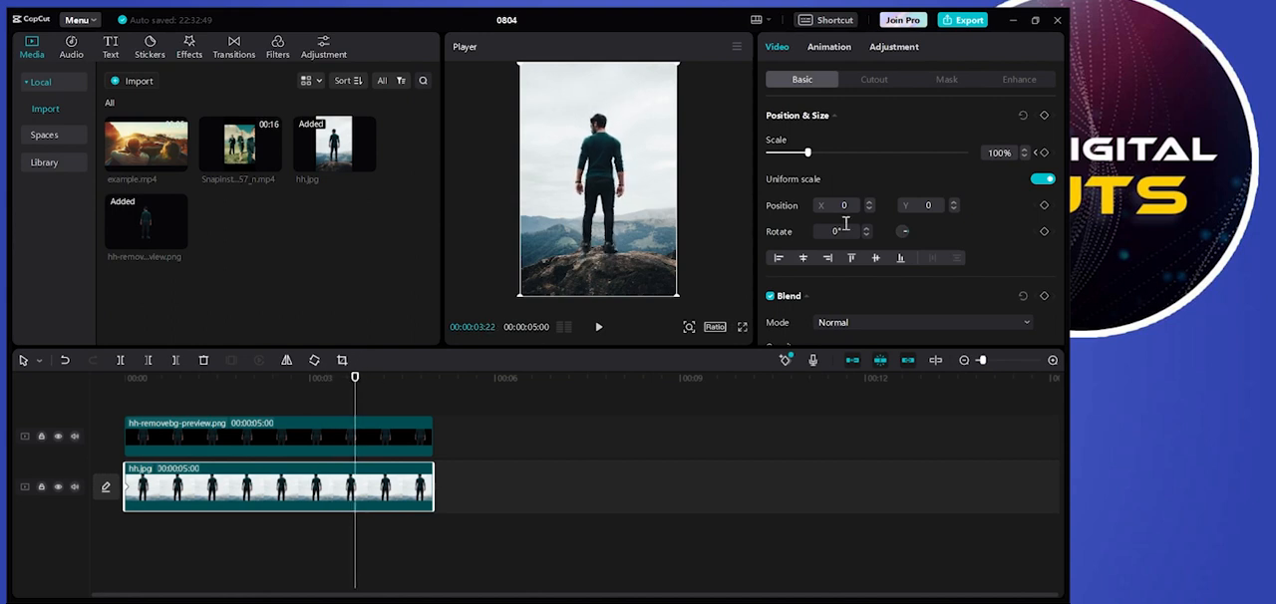
Step: Keyframe the fh.jpg background photo's Scale from 100% down to 90% later in the clip
{"action": "left_click_drag", "start_coordinate": [793, 152], "coordinate": [802, 151]}
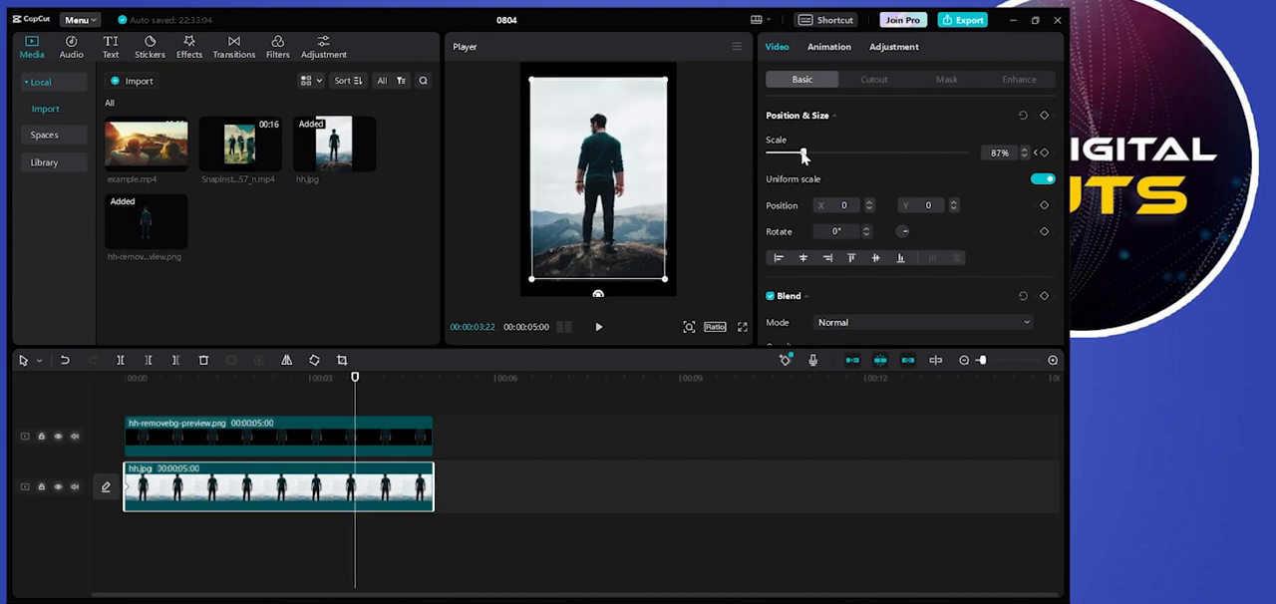
{"action": "left_click_drag", "start_coordinate": [801, 152], "coordinate": [805, 151]}
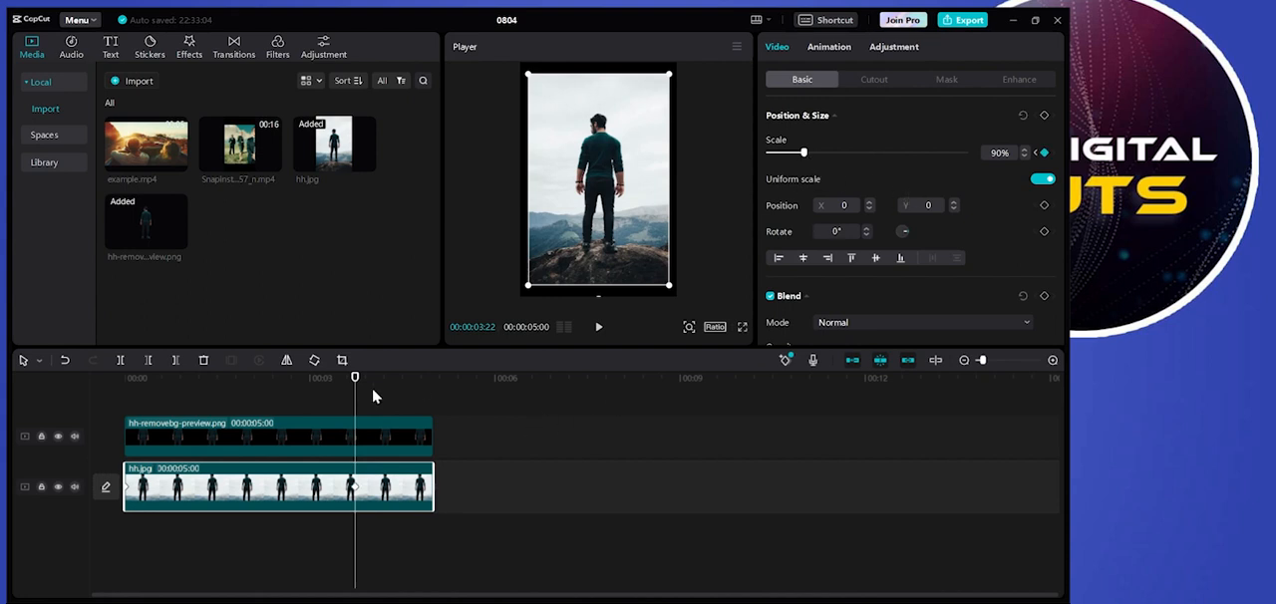
{"action": "mouse_move", "coordinate": [398, 347]}
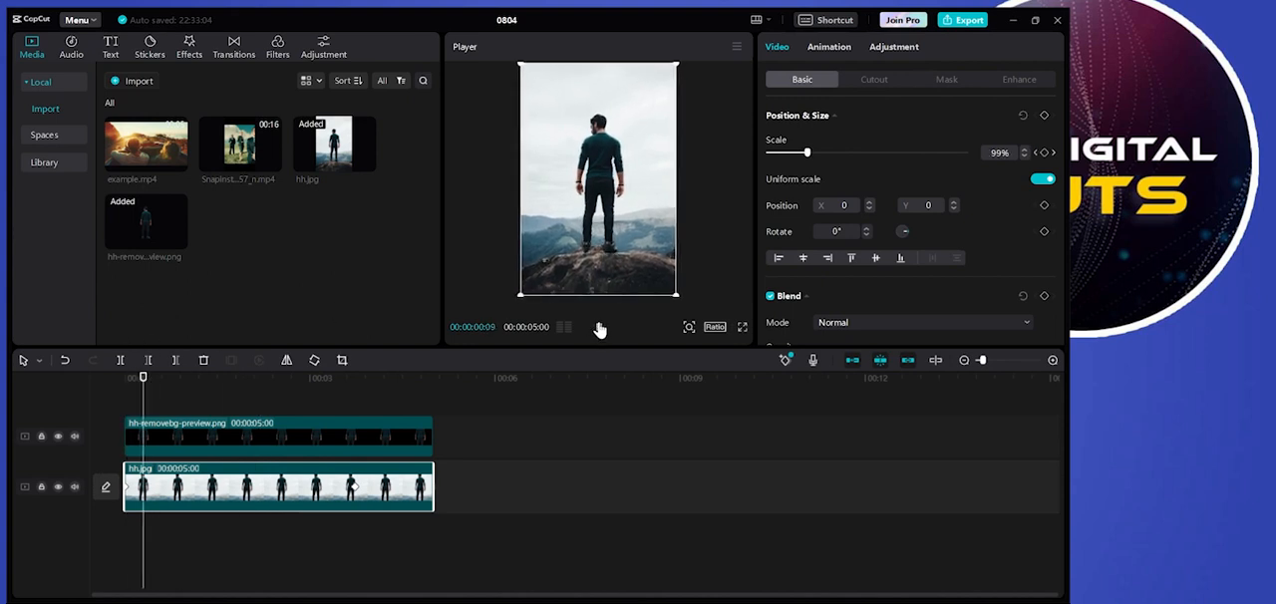
Step: Play the layered zoom effect from the start and watch it in the full-screen preview
{"action": "left_click", "coordinate": [598, 327]}
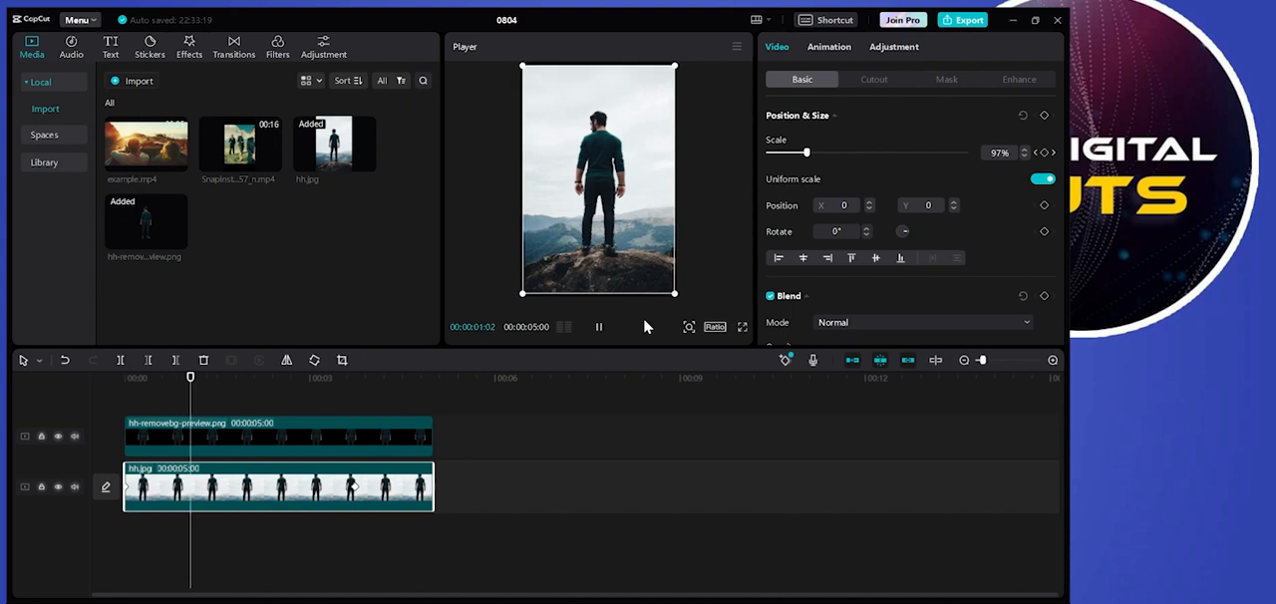
{"action": "left_click", "coordinate": [741, 327]}
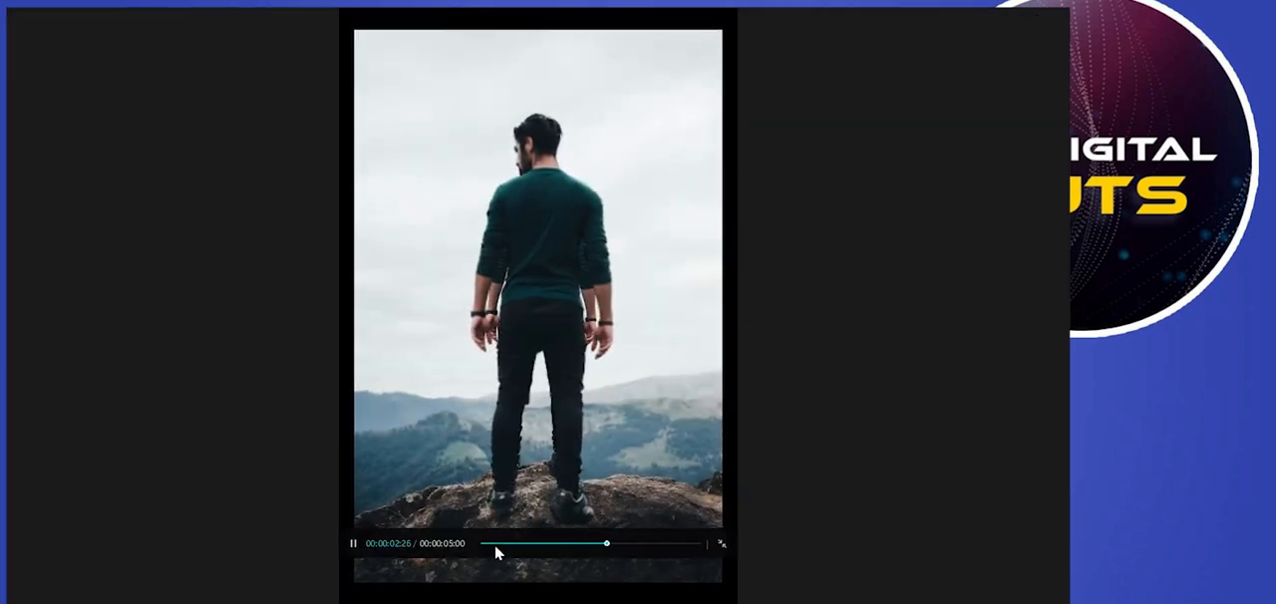